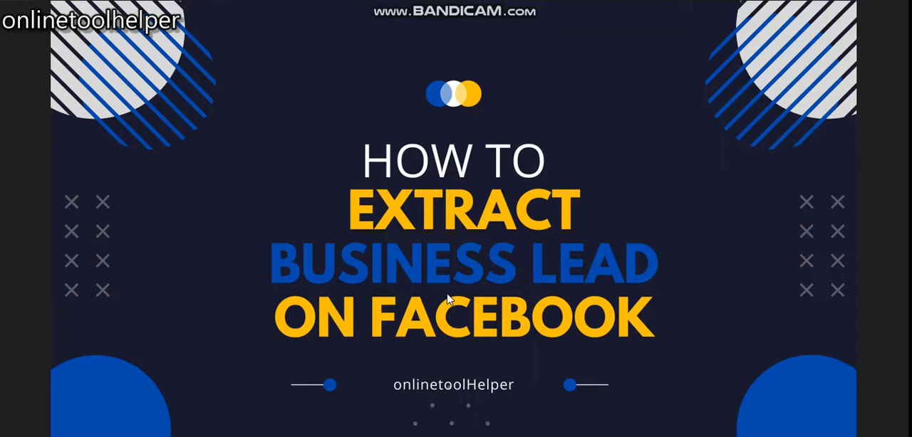
mouse_move(610, 279)
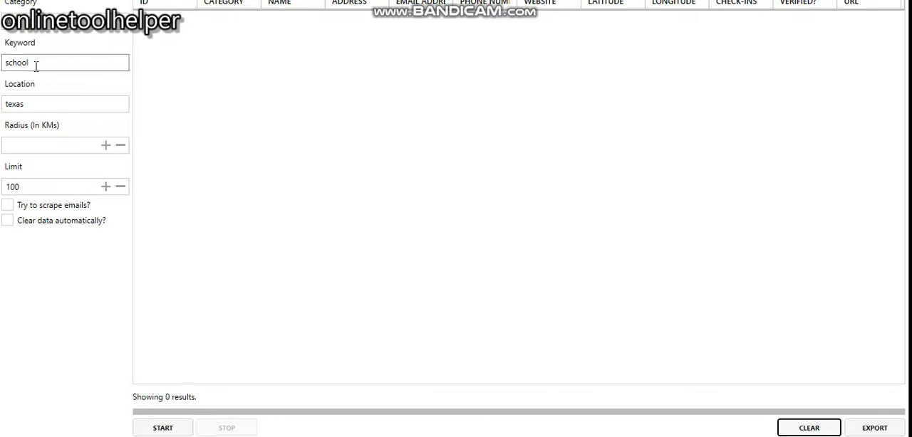
mouse_move(68, 144)
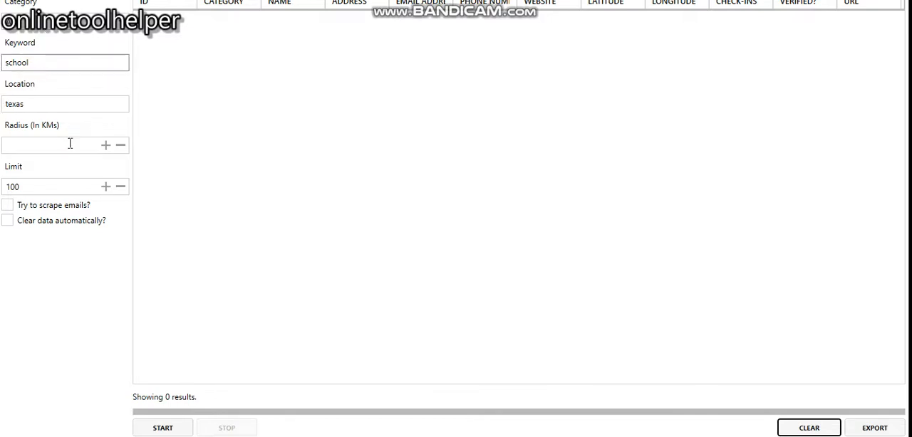
- Set the search keyword to 'hospital' with location texas
double_click(23, 63)
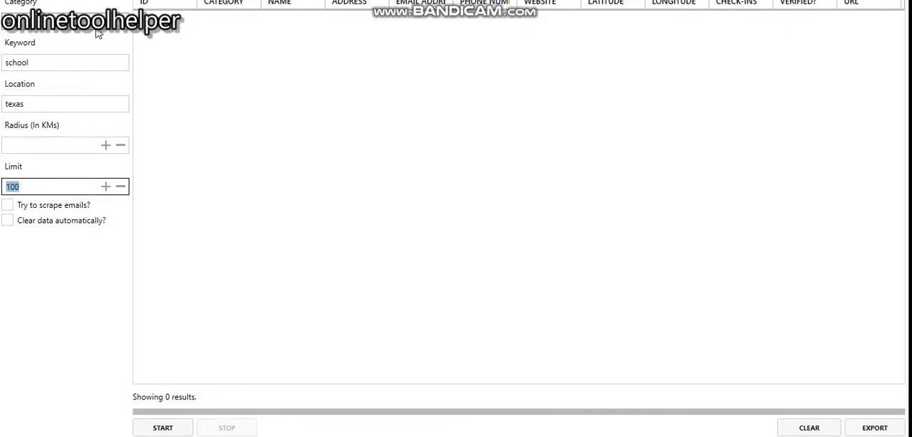
click(64, 6)
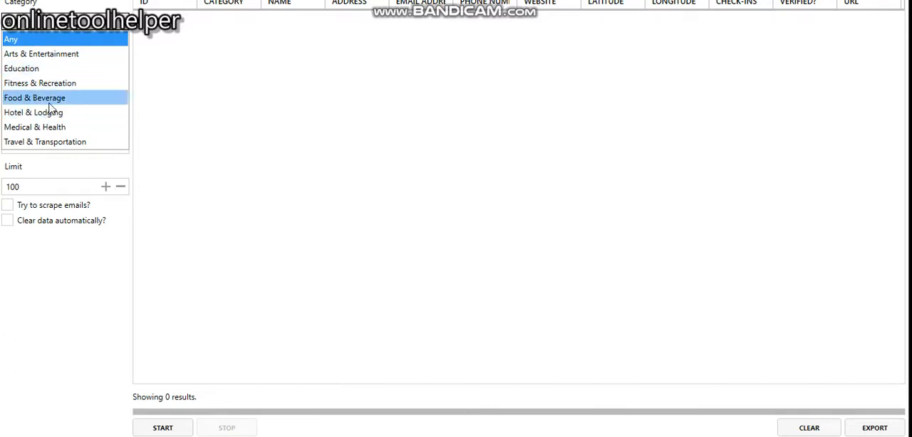
mouse_move(64, 14)
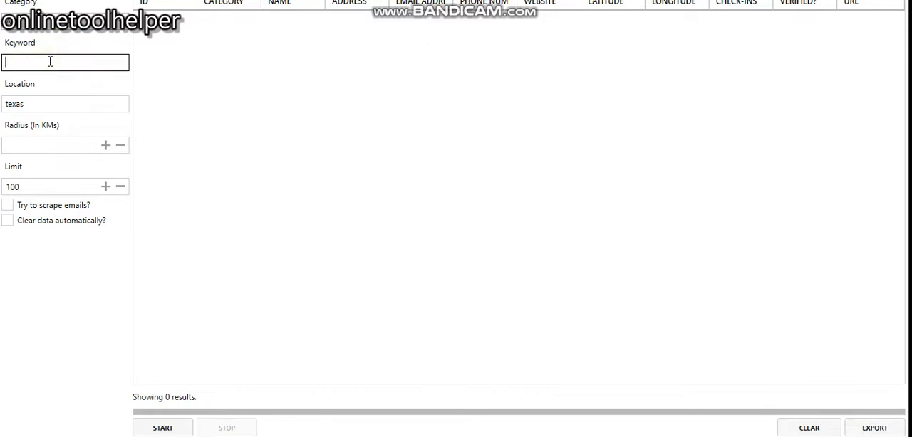
text(h)
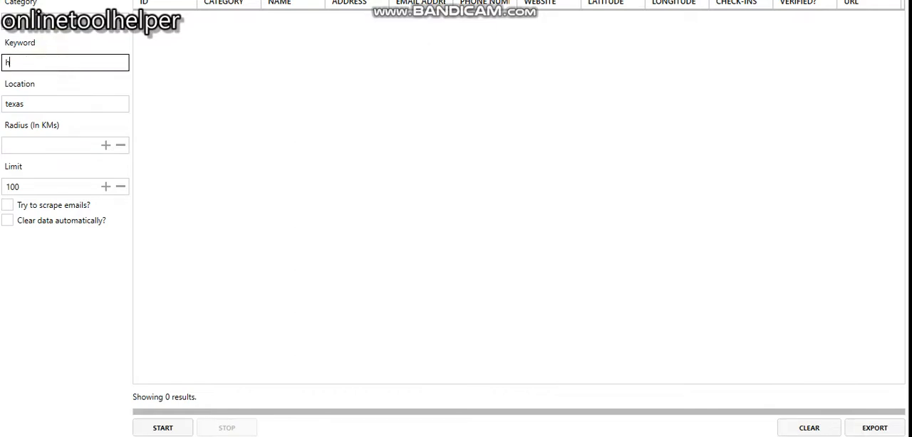
text(ospital)
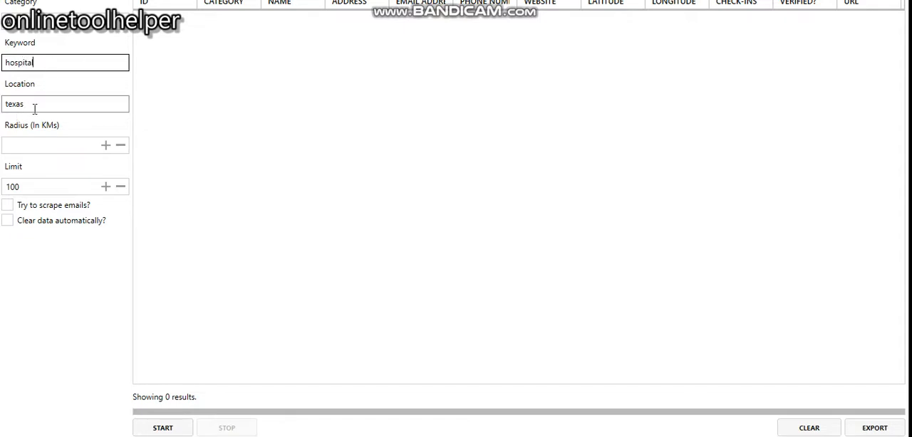
click(42, 103)
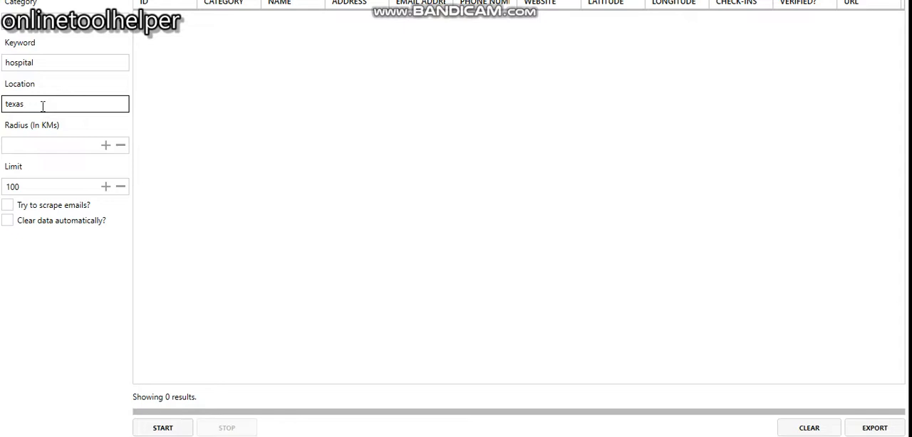
mouse_move(35, 105)
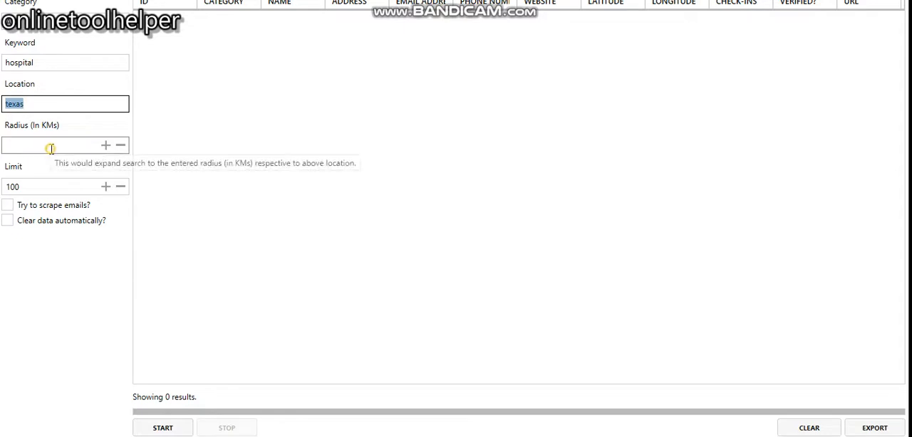
- Raise the result limit to 5000
click(27, 187)
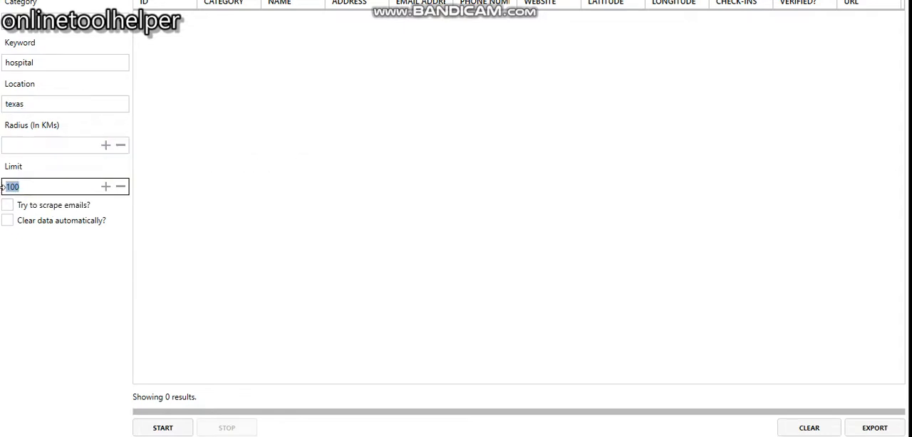
text(5000)
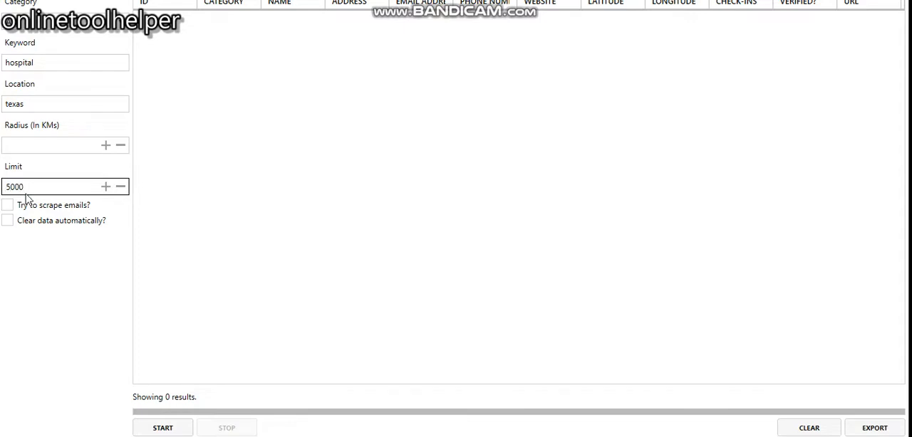
mouse_move(60, 212)
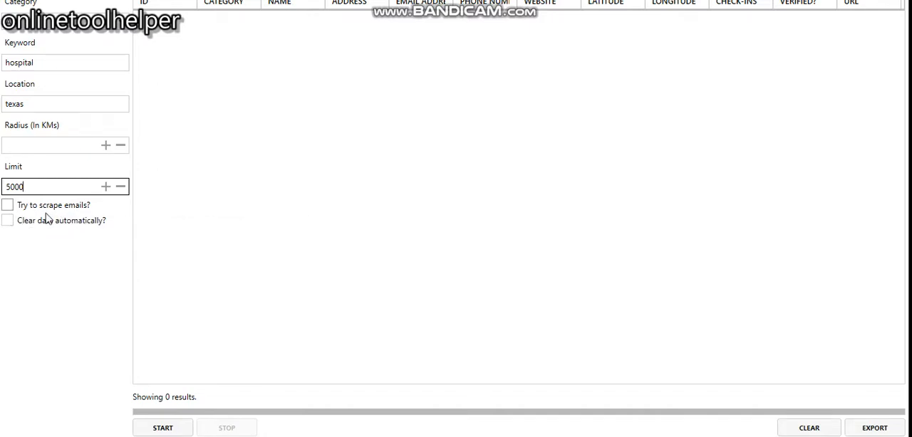
mouse_move(183, 404)
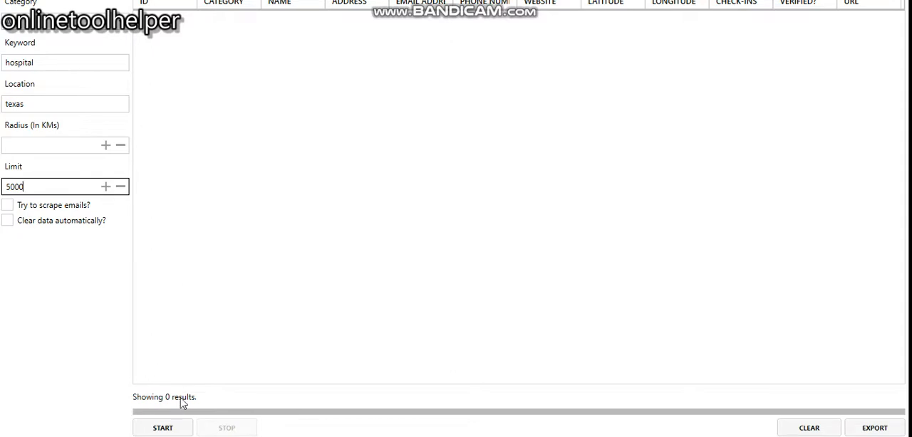
- Start scraping hospital leads in texas
click(162, 427)
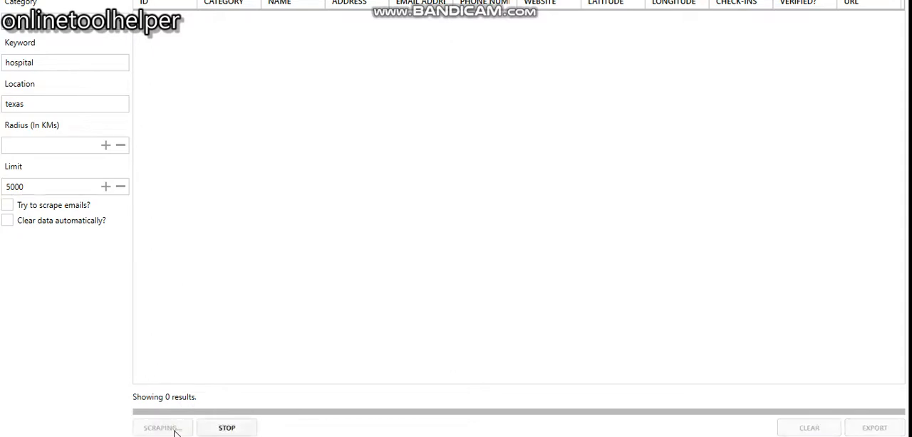
mouse_move(296, 299)
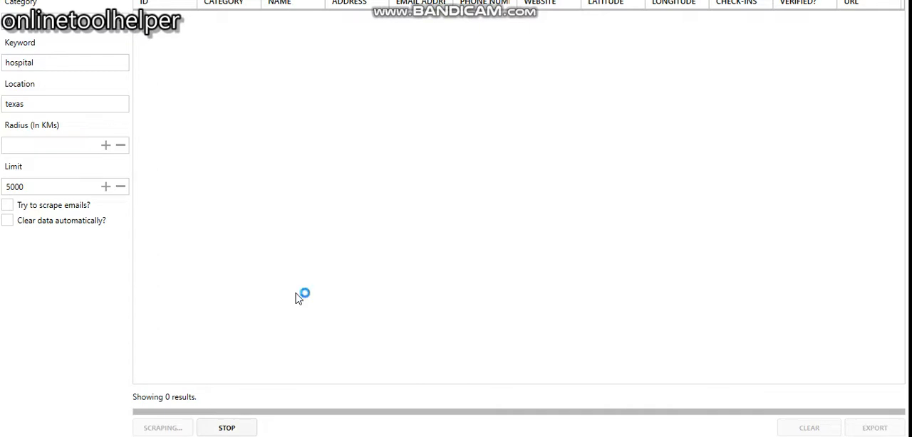
mouse_move(299, 300)
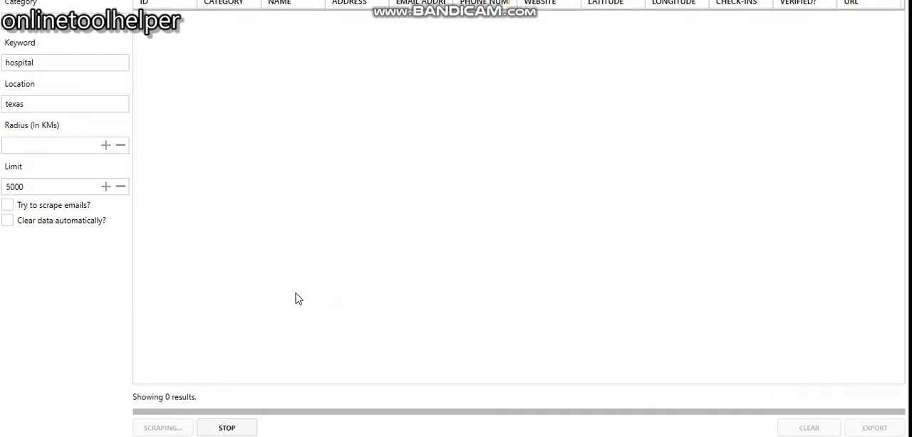
mouse_move(416, 214)
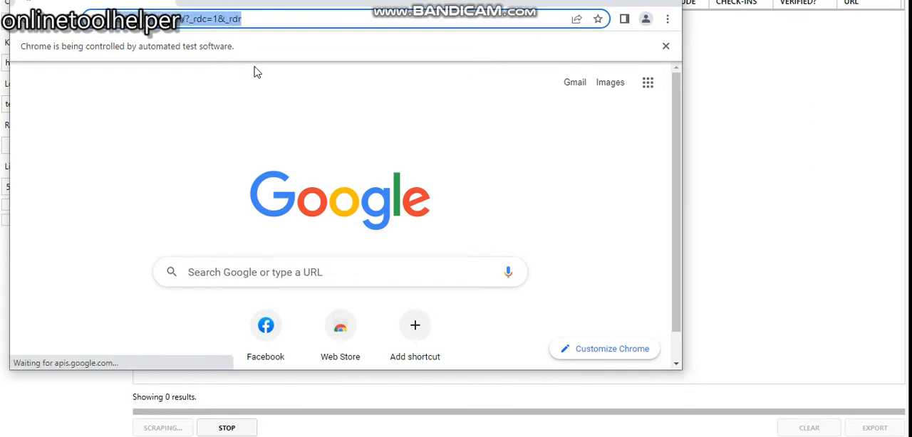
- Load the Facebook home feed in the automated Chrome window
click(265, 325)
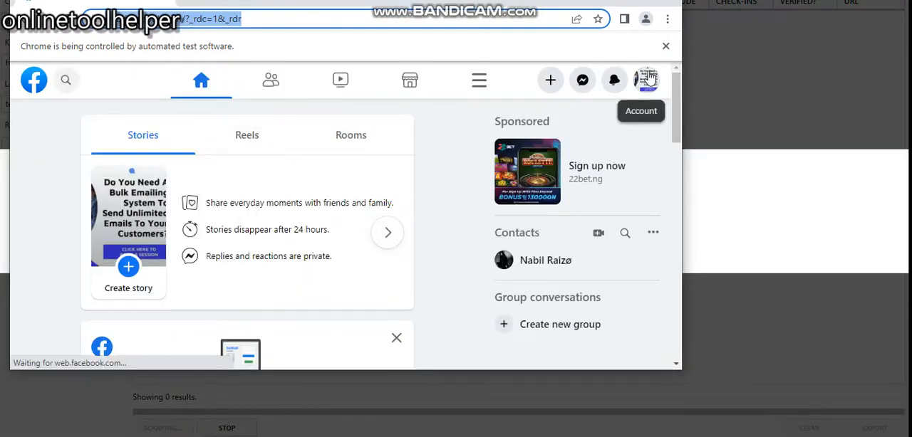
mouse_move(670, 137)
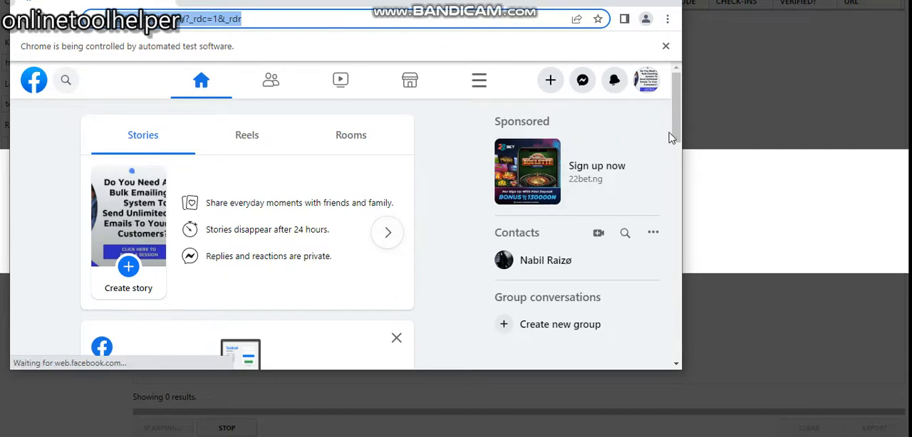
scroll(down, 3)
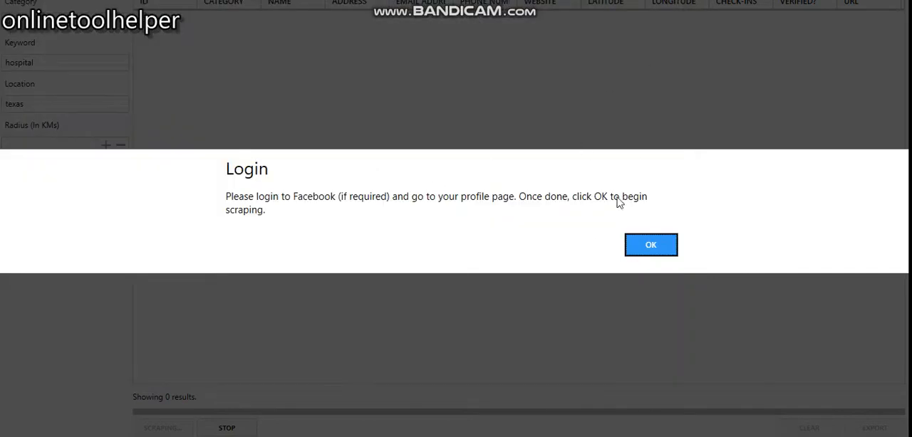
- Confirm the Login prompt with OK so scraping proceeds
click(649, 245)
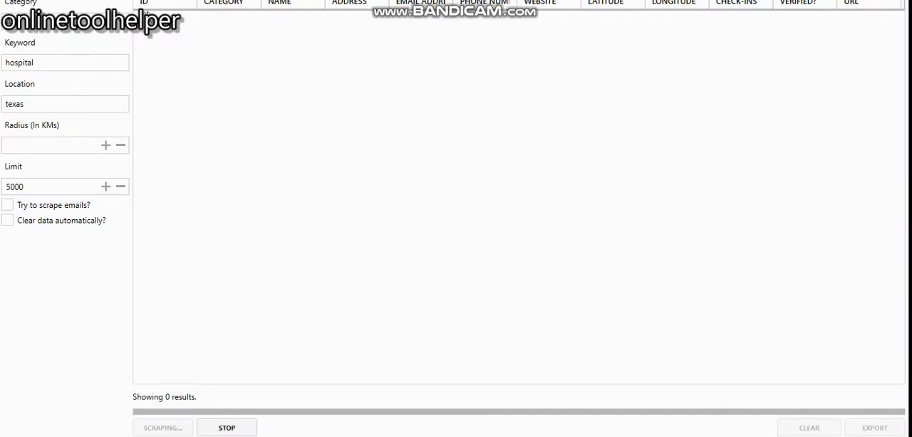
mouse_move(276, 18)
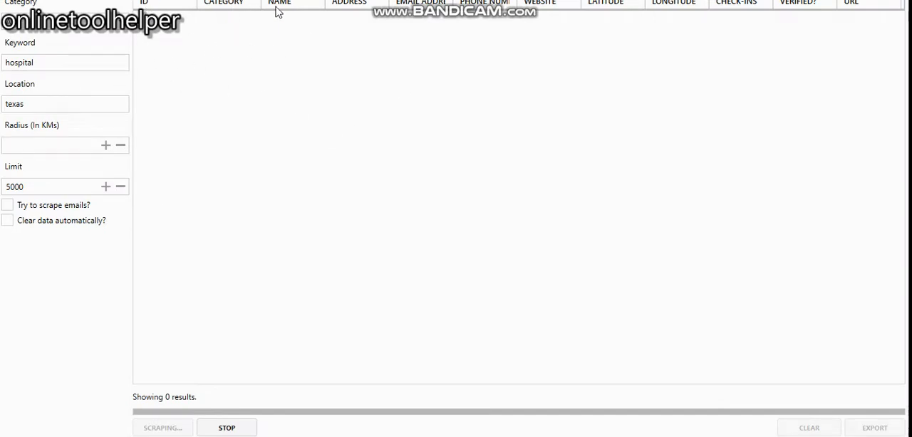
mouse_move(521, 7)
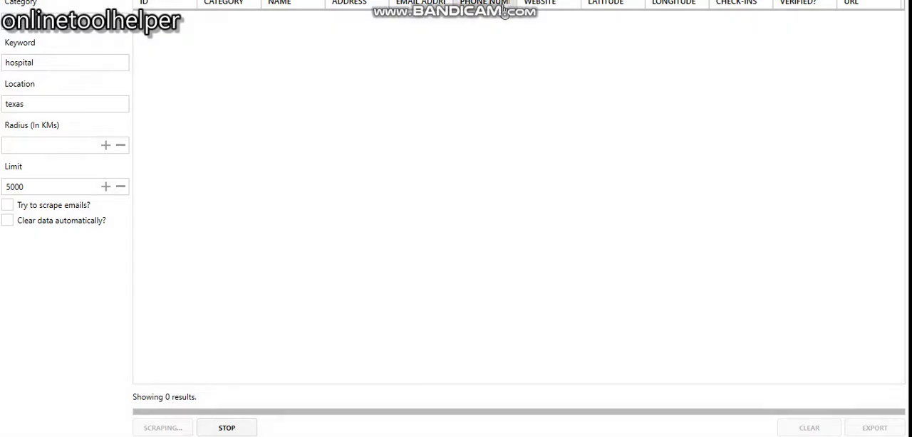
mouse_move(669, 19)
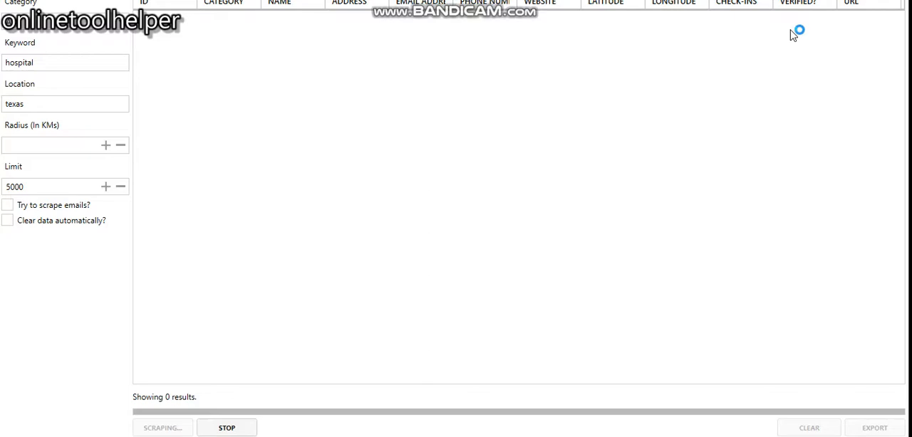
mouse_move(798, 20)
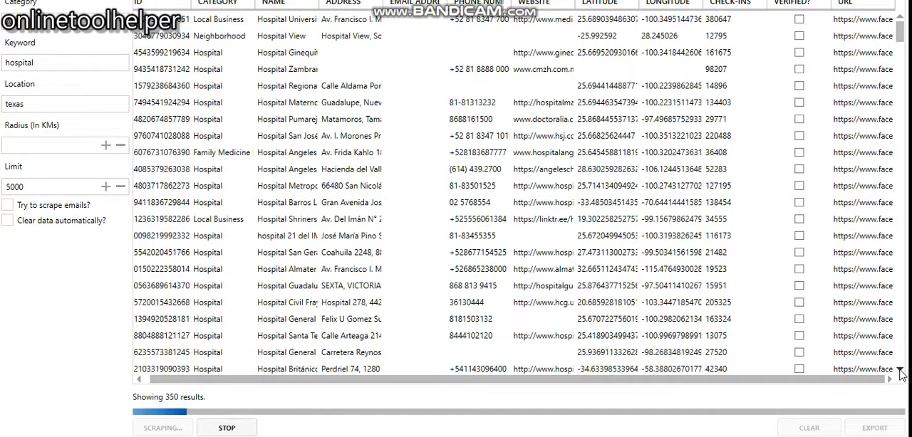
- Scroll through the results table until scraping ends at 1600 hospital leads
scroll(down, 3)
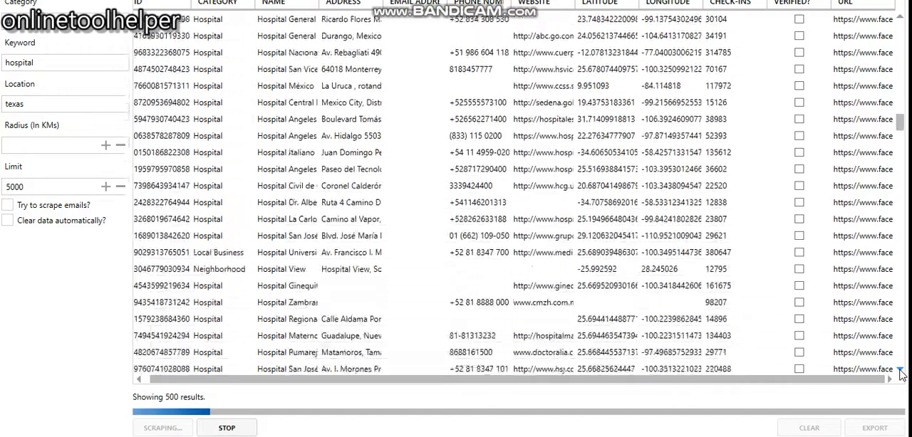
scroll(down, 3)
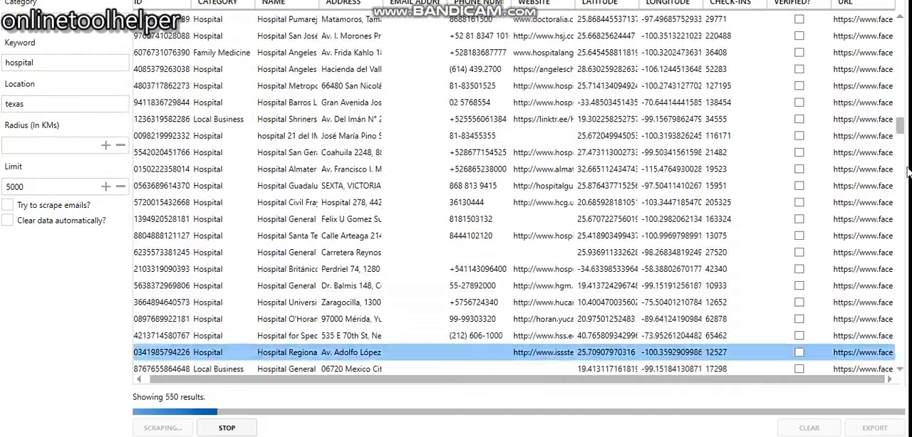
scroll(down, 3)
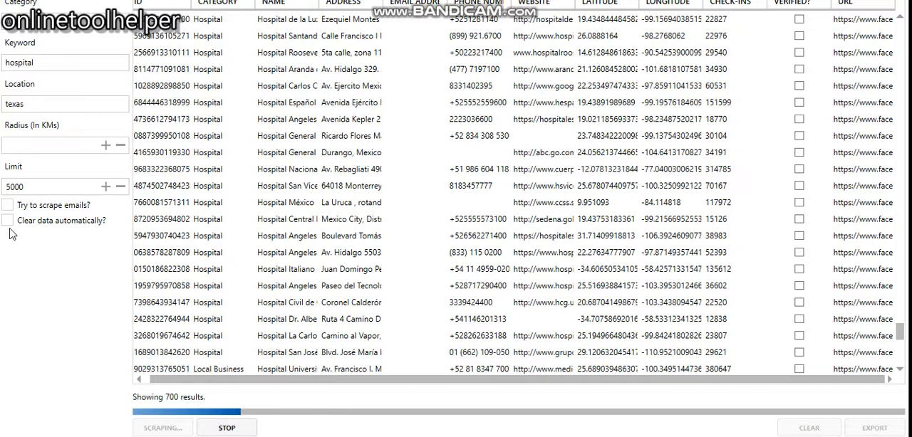
click(12, 205)
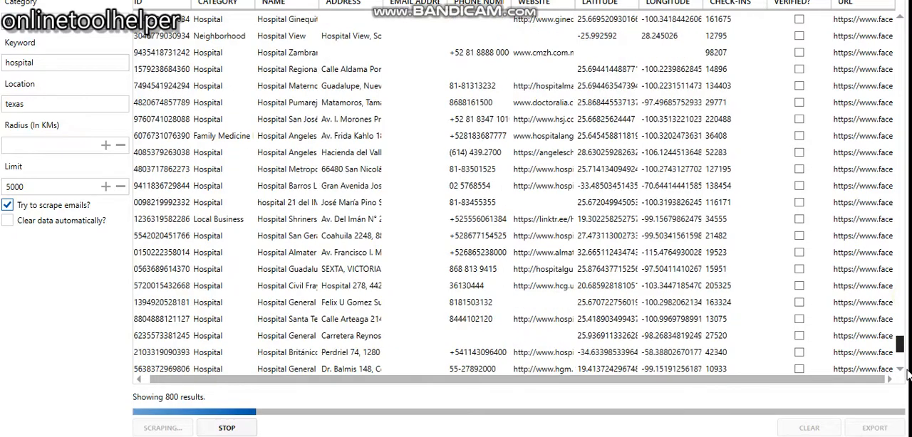
scroll(down, 3)
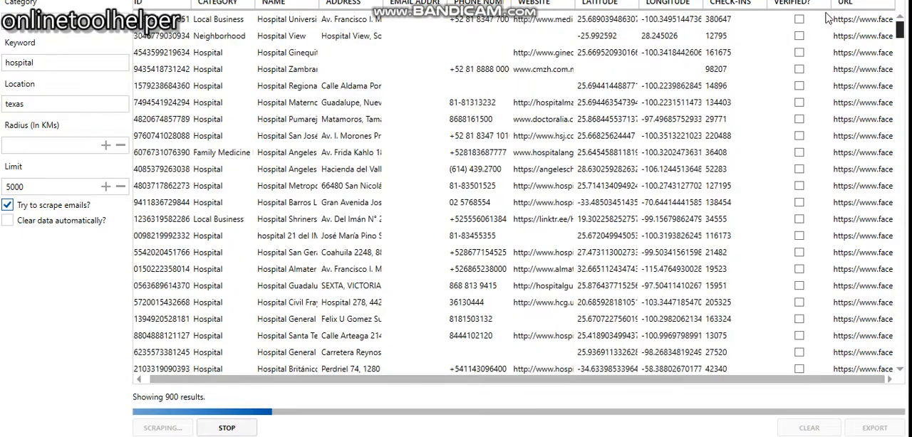
scroll(down, 3)
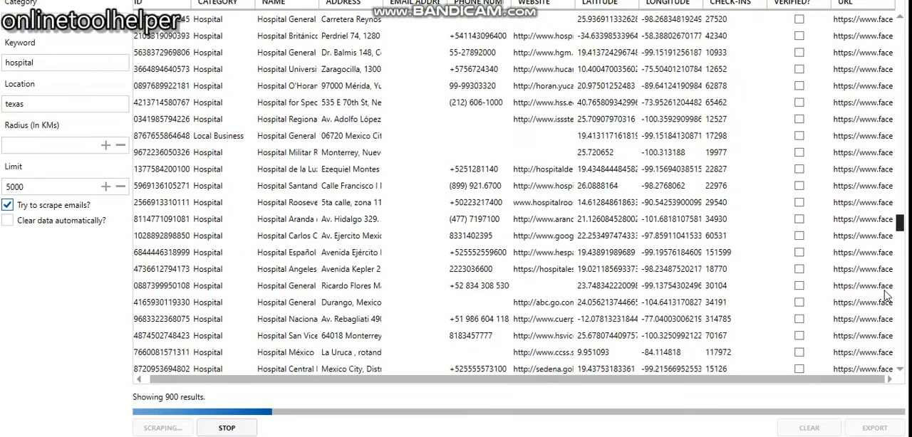
scroll(down, 3)
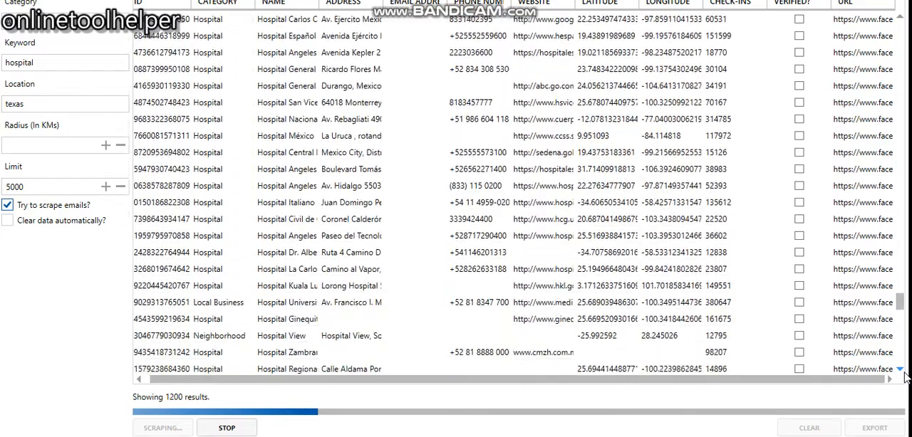
scroll(down, 3)
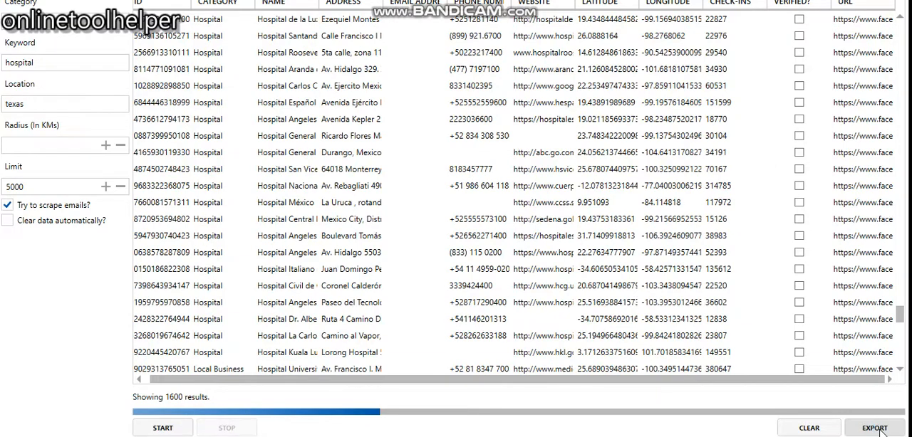
- Export the 1600 results to an Excel file named test and open it from Documents
click(875, 428)
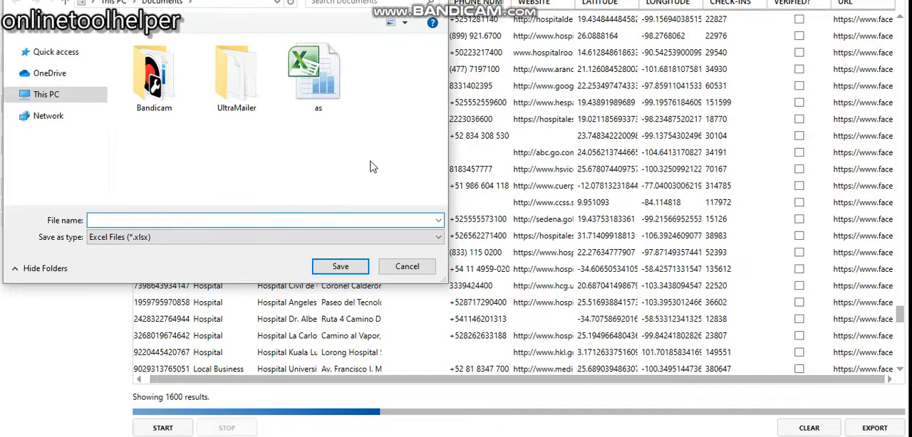
text(test)
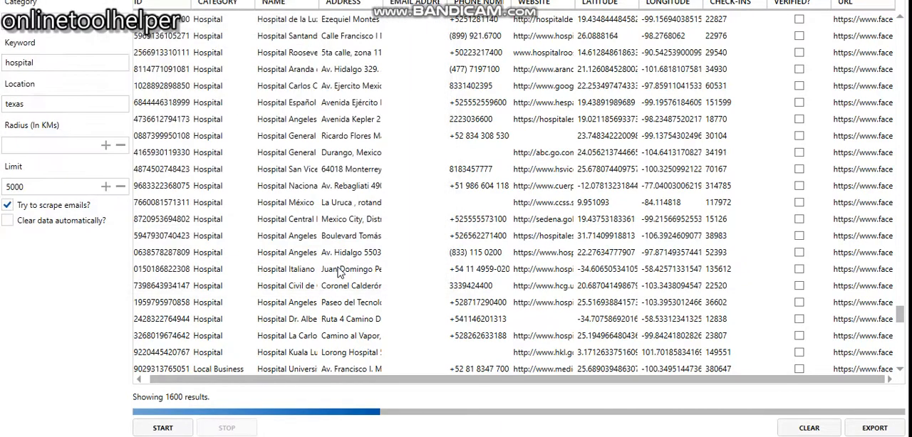
click(874, 427)
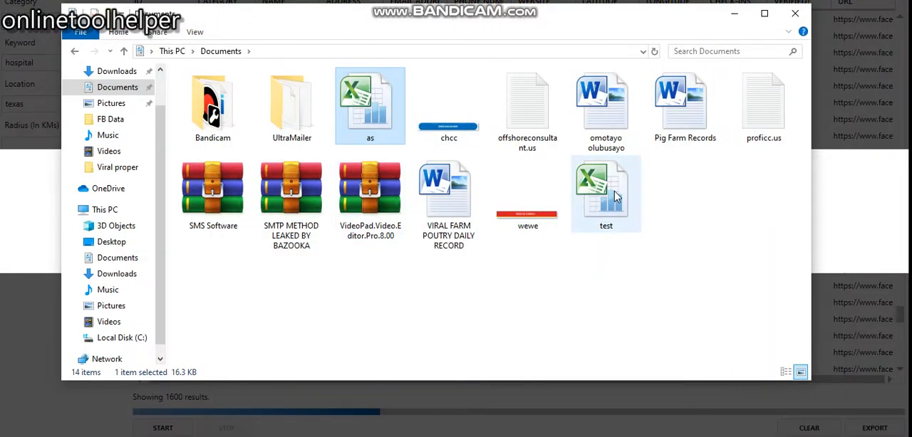
double_click(606, 185)
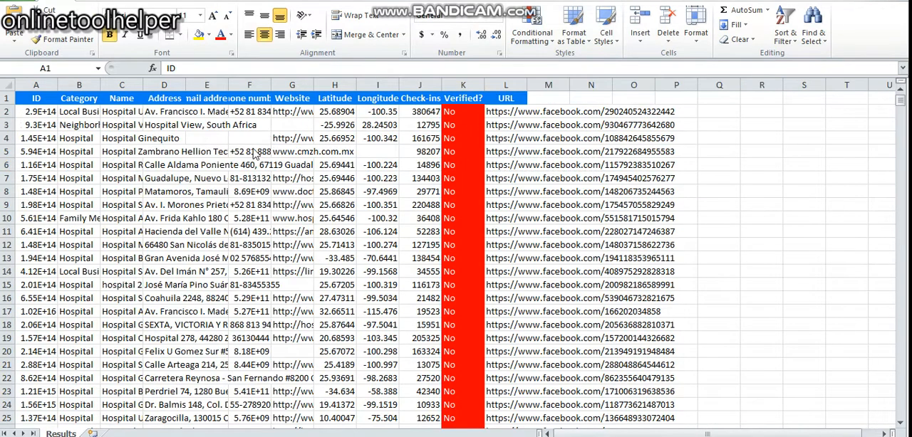
mouse_move(513, 85)
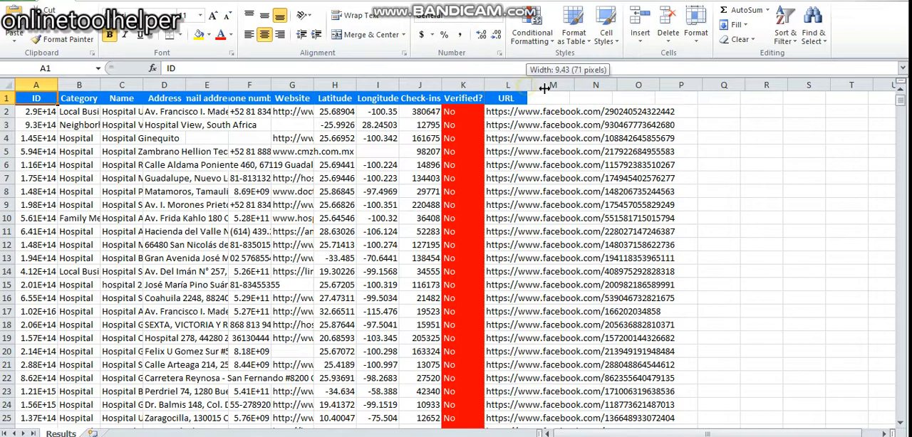
- Review the Results sheet of hospital leads with Facebook URLs, all marked No under Verified?
click(593, 111)
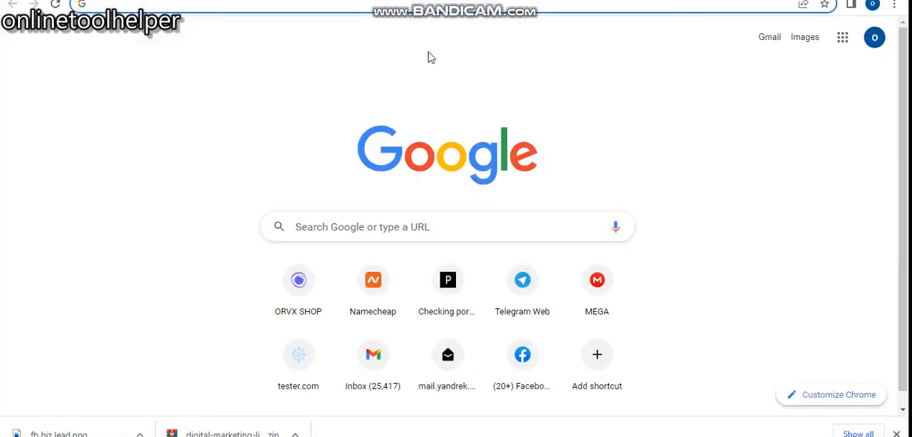
text(https://www.facebook.com/136648933072404)
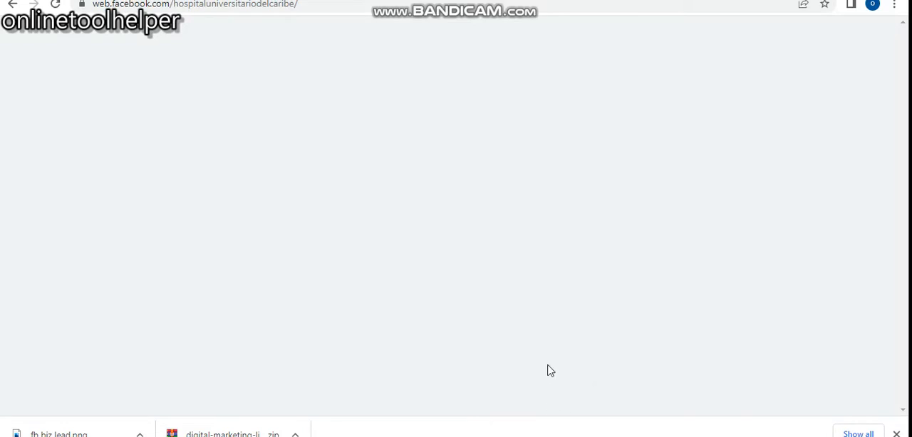
mouse_move(820, 6)
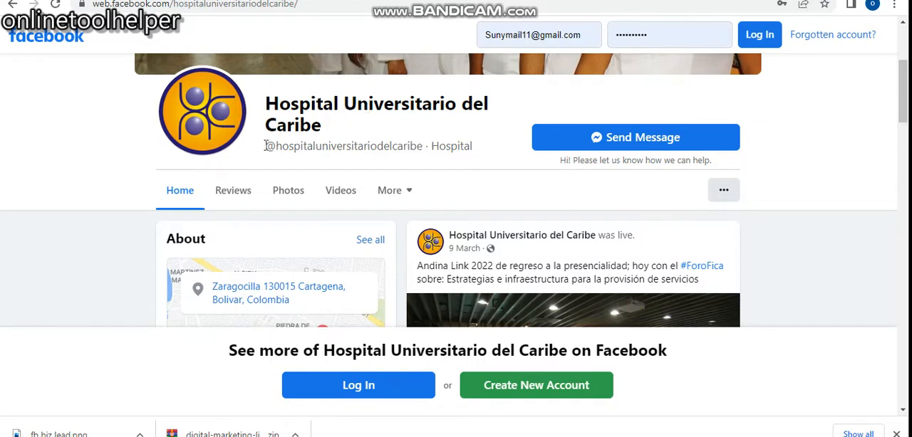
mouse_move(266, 145)
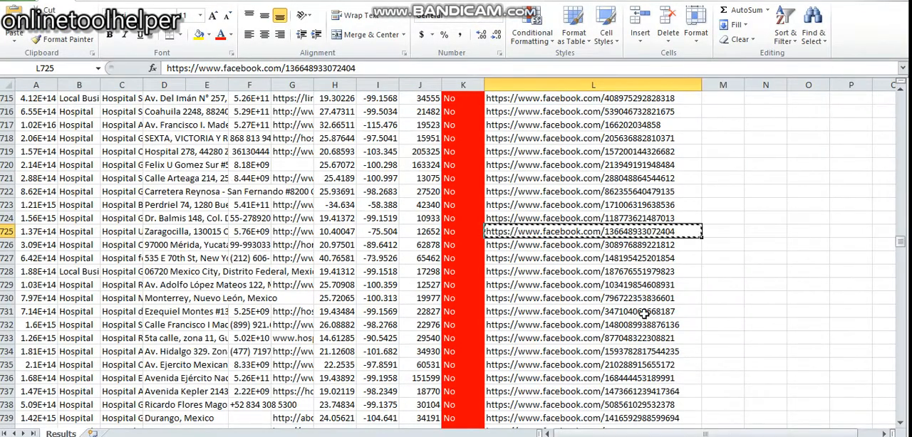
- Select cell C725 to match Hospital Universitario del Caribe against the Facebook page
click(121, 231)
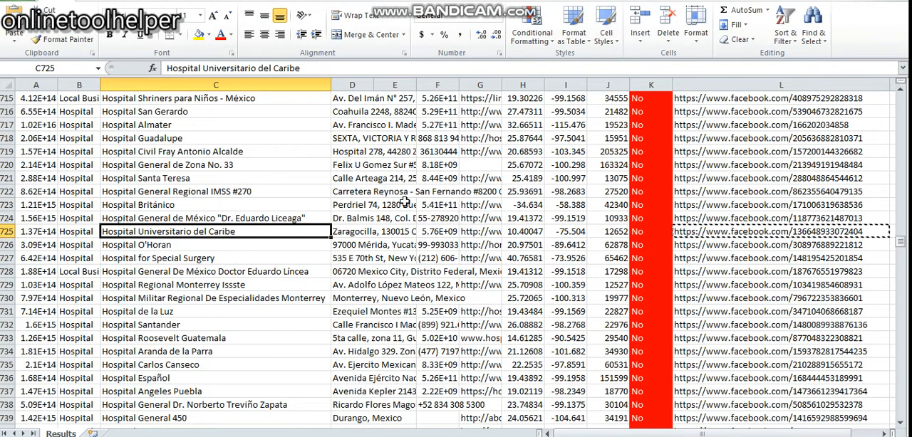
mouse_move(453, 230)
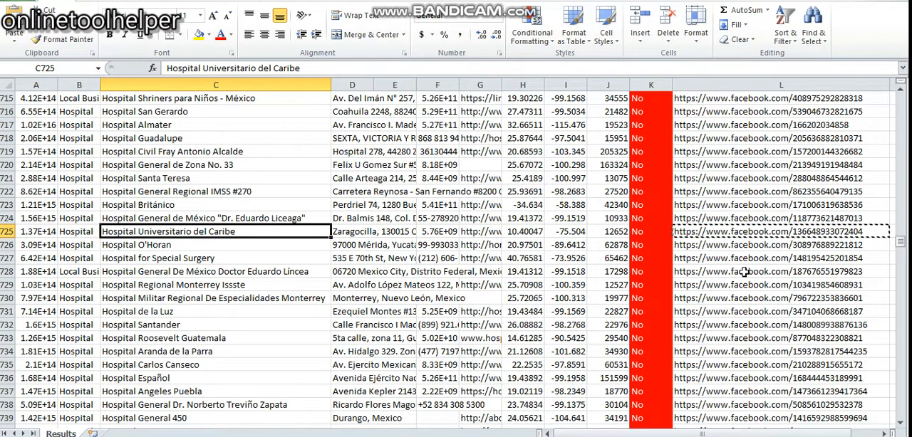
mouse_move(681, 392)
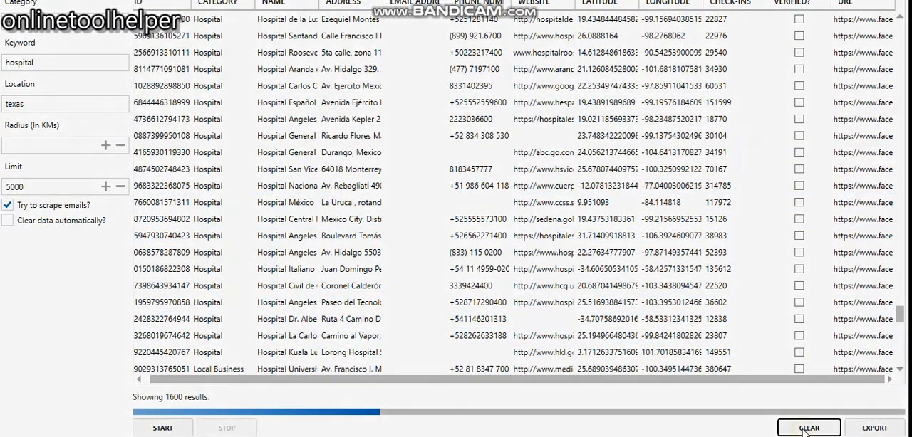
- Clear the results table and confirm deletion, leaving 0 results
click(809, 427)
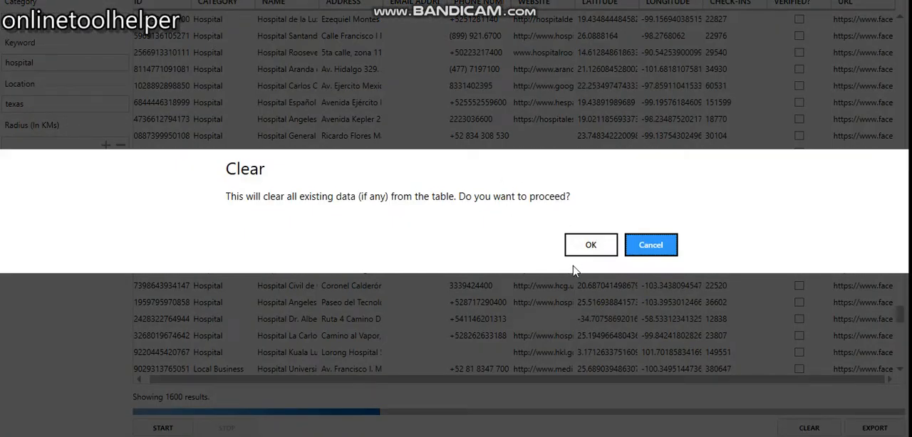
click(589, 245)
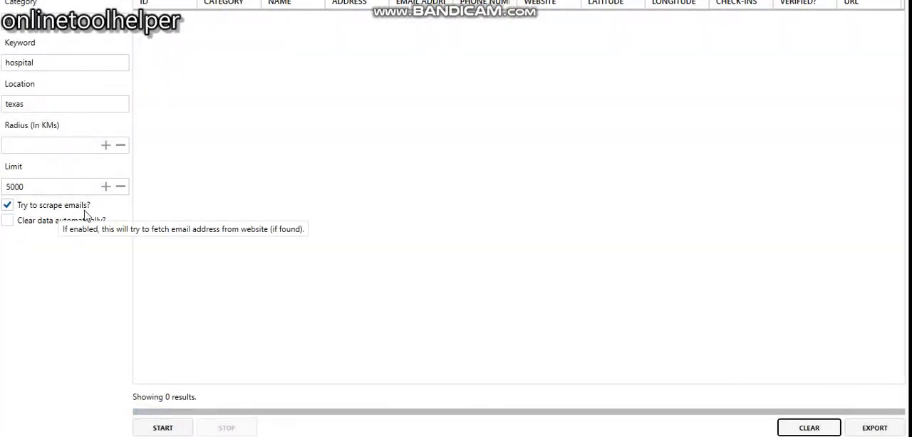
mouse_move(29, 222)
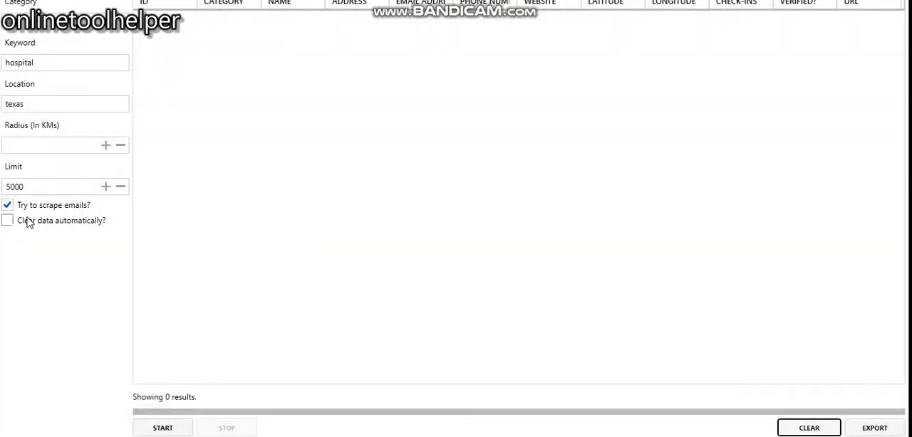
mouse_move(36, 268)
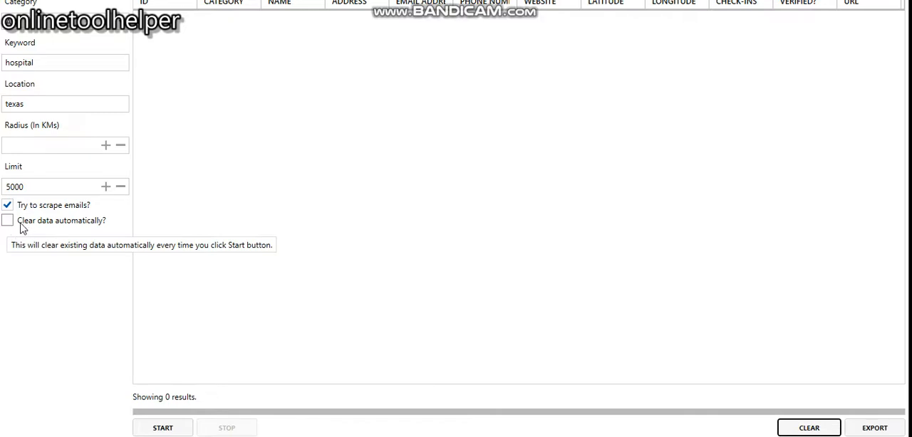
mouse_move(163, 252)
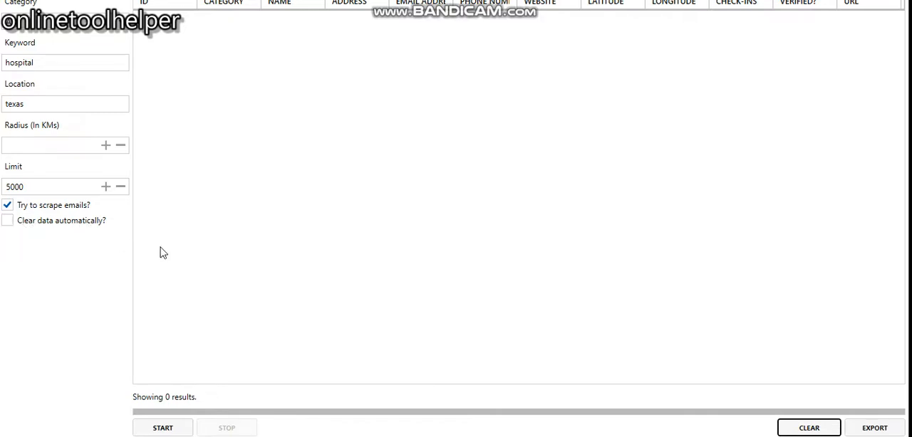
mouse_move(591, 275)
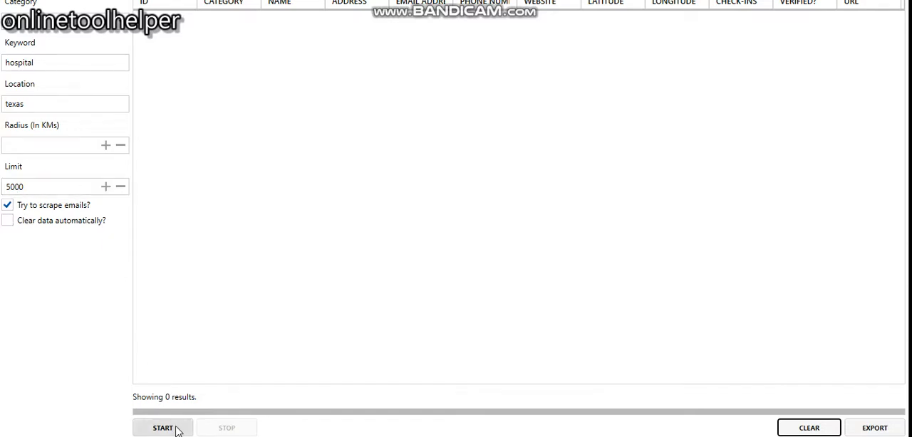
- Start a new Texas hospital scrape with email scraping enabled and confirm the Facebook login
click(165, 427)
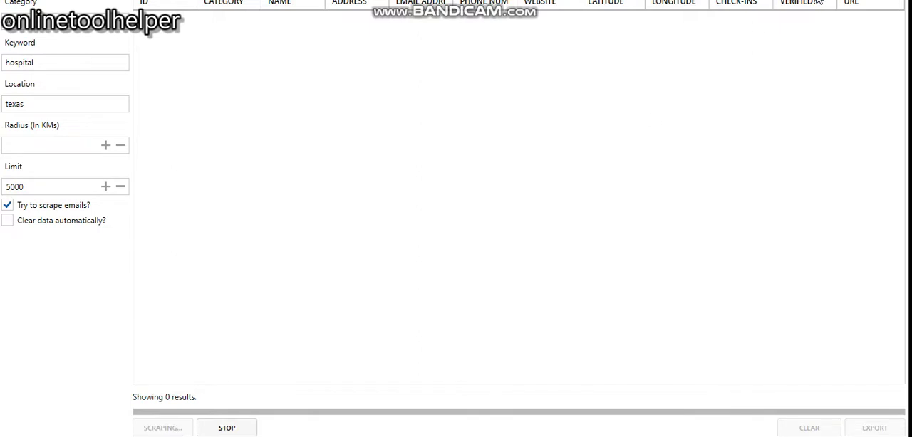
mouse_move(752, 54)
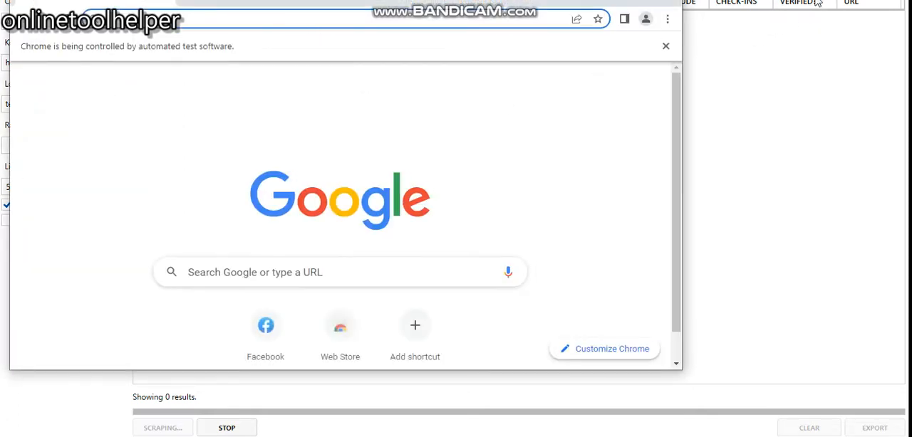
click(265, 324)
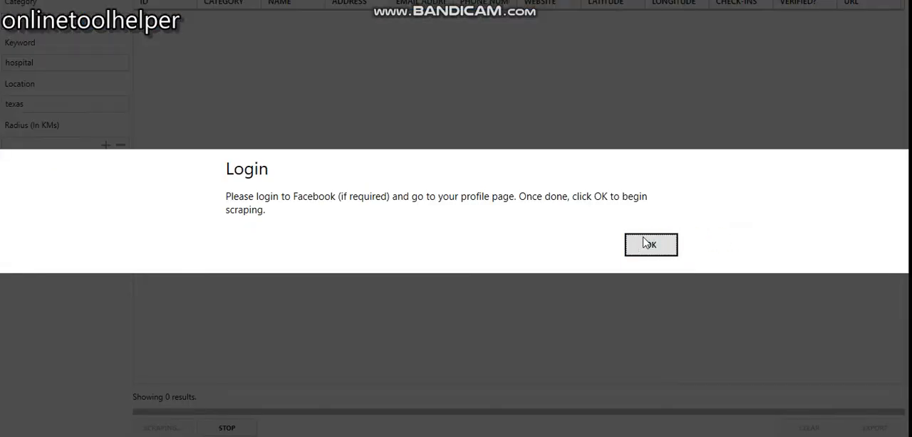
click(650, 245)
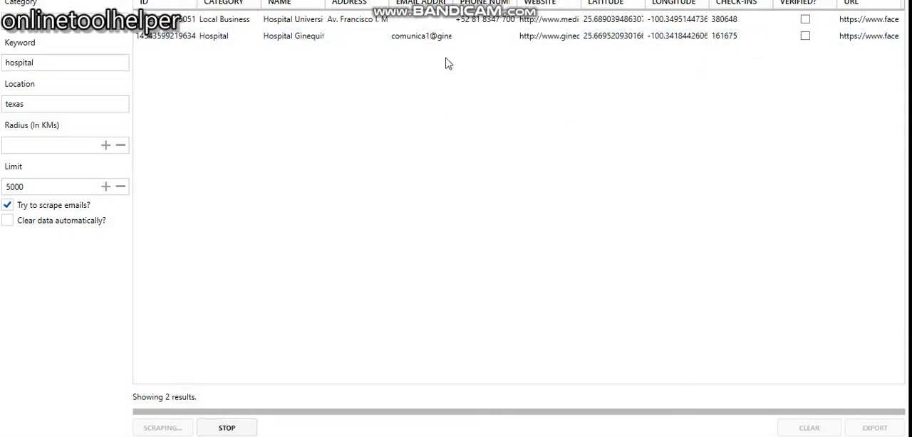
- Inspect newly scraped hospital leads to check their extracted email addresses
click(420, 37)
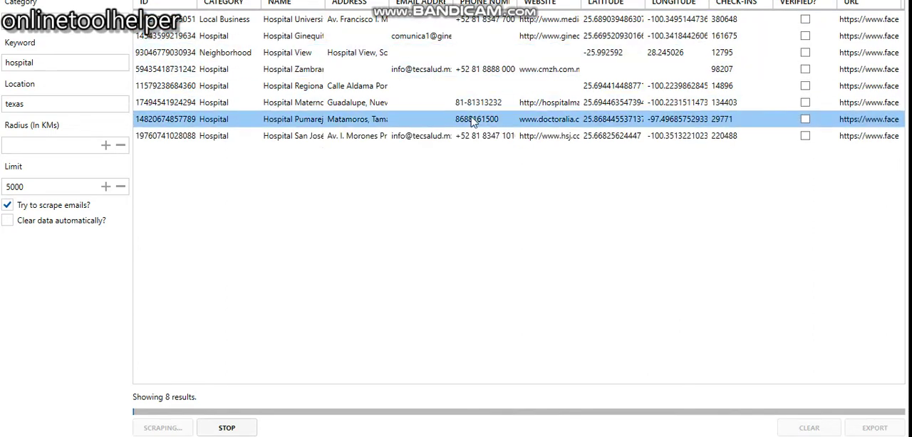
click(442, 86)
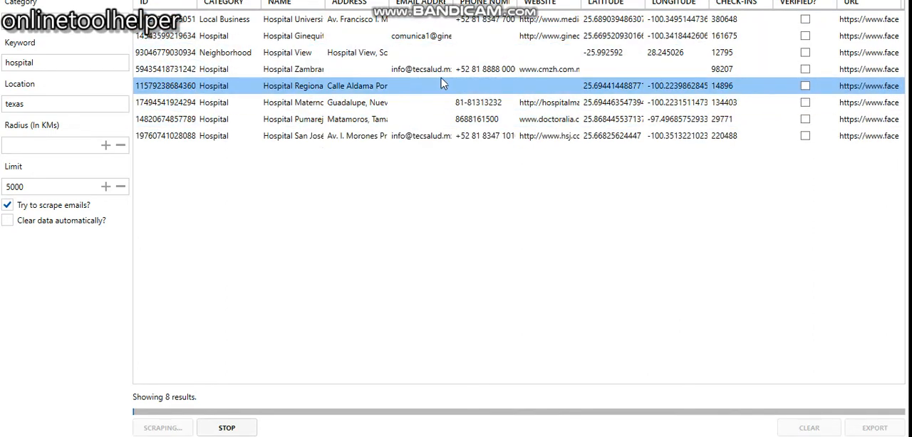